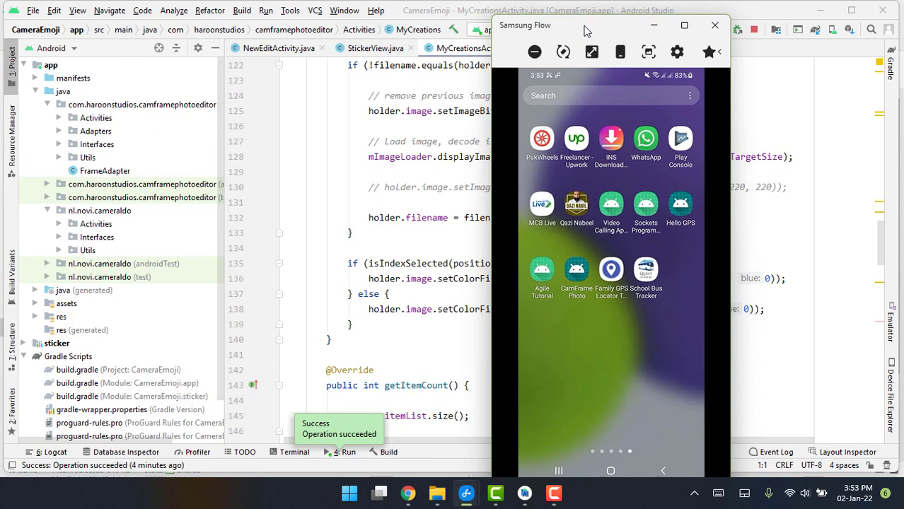
# Launch CamFrame Photo from the mirrored phone's home screen
pyautogui.click(576, 271)
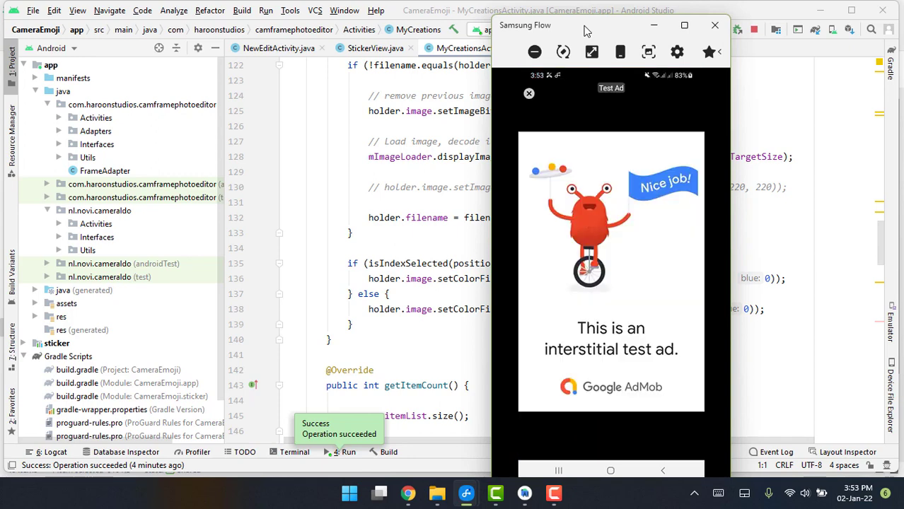
# Dismiss the interstitial ad and load the photo of two children into the editor
pyautogui.click(529, 93)
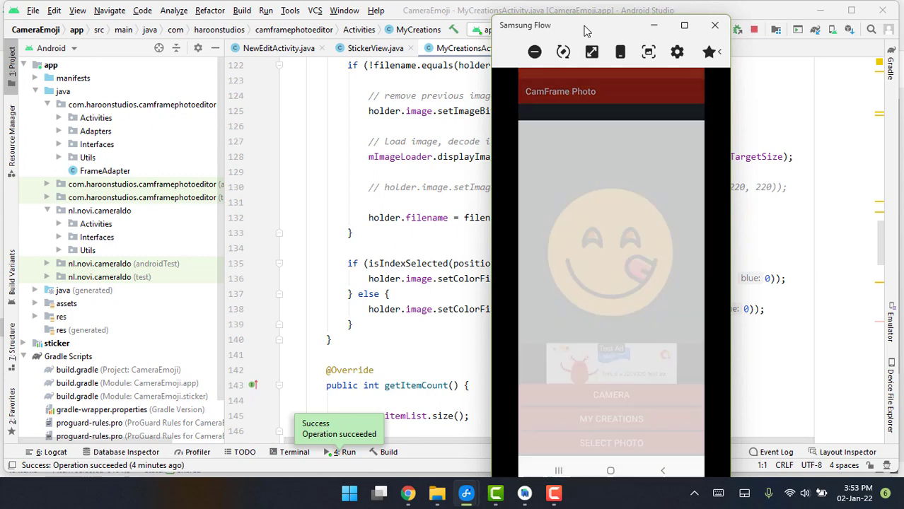
pyautogui.click(611, 443)
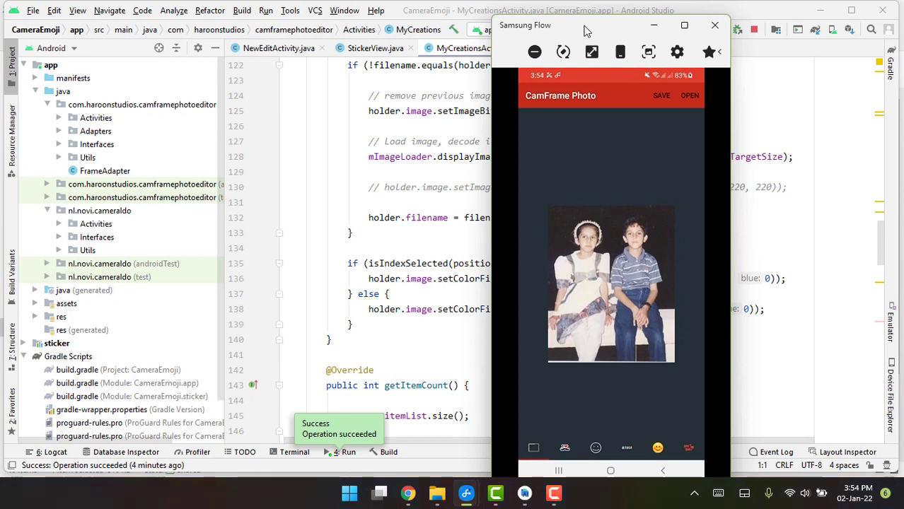
# Place sunglasses and ghost emoji stickers on the photo and apply the brown wooden frame
pyautogui.click(596, 447)
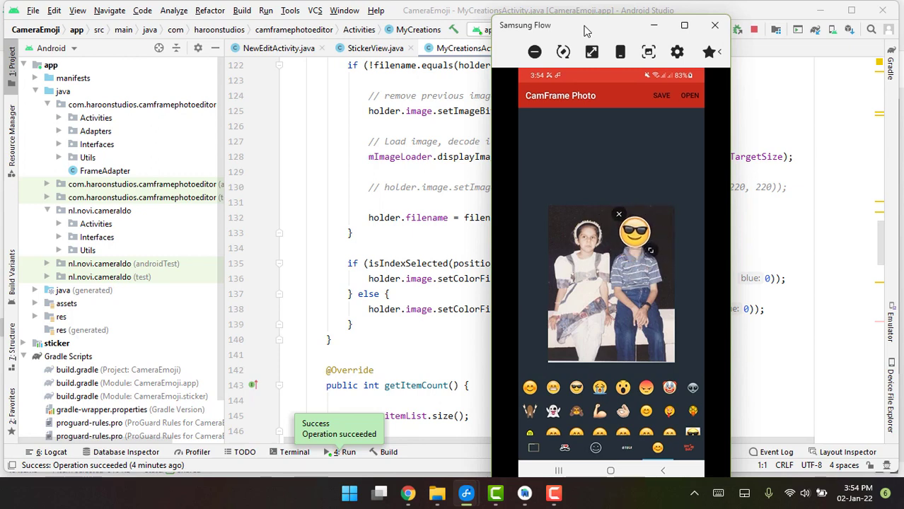
pyautogui.moveTo(634, 234); pyautogui.dragTo(637, 240)
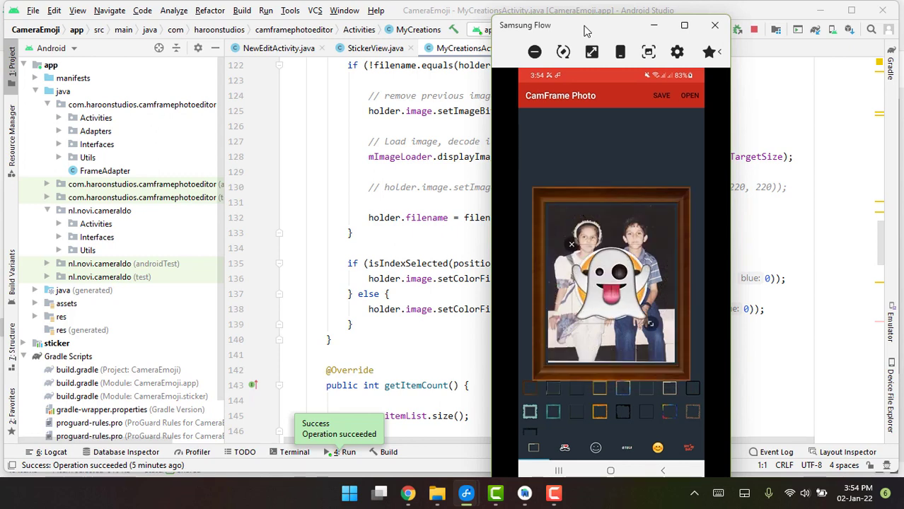
# Apply the teal frame, add the BFF sticker, and save the decorated photo
pyautogui.click(599, 400)
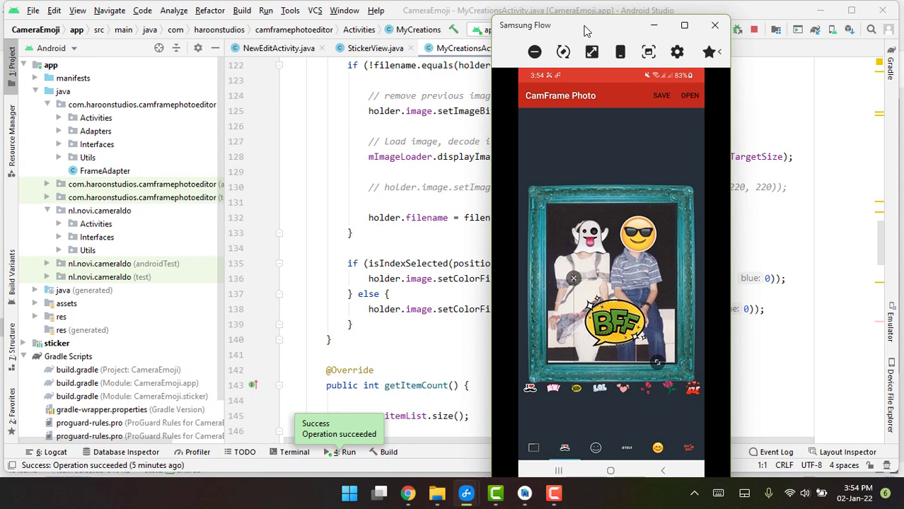
pyautogui.click(625, 447)
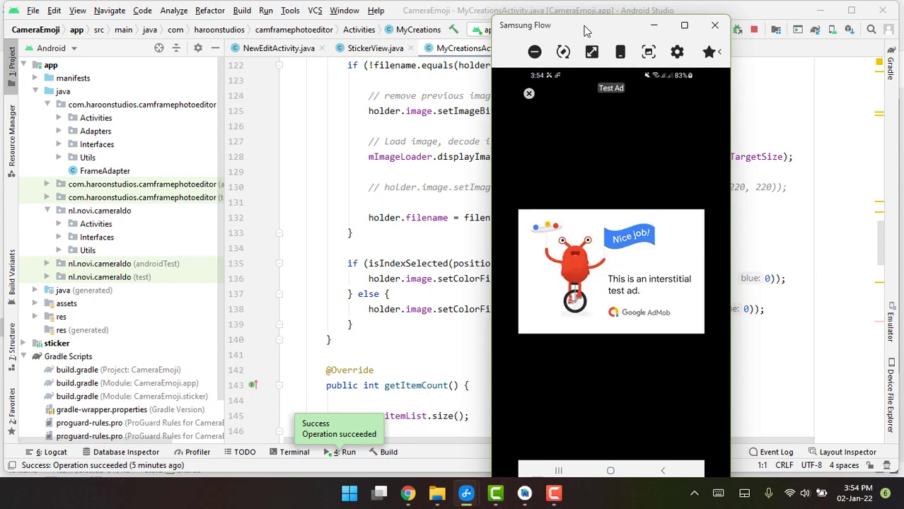
# Dismiss both test ads to return to the editor with the saved teal-framed creation
pyautogui.click(529, 93)
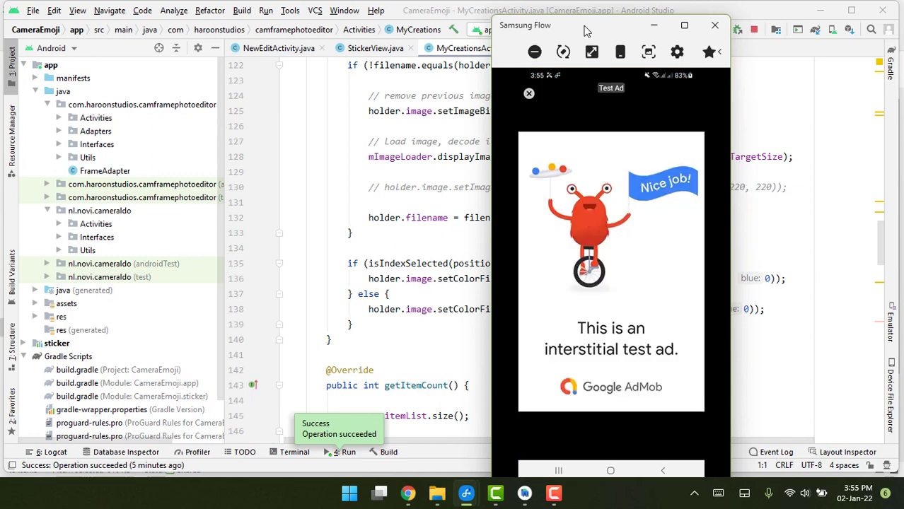
pyautogui.click(529, 94)
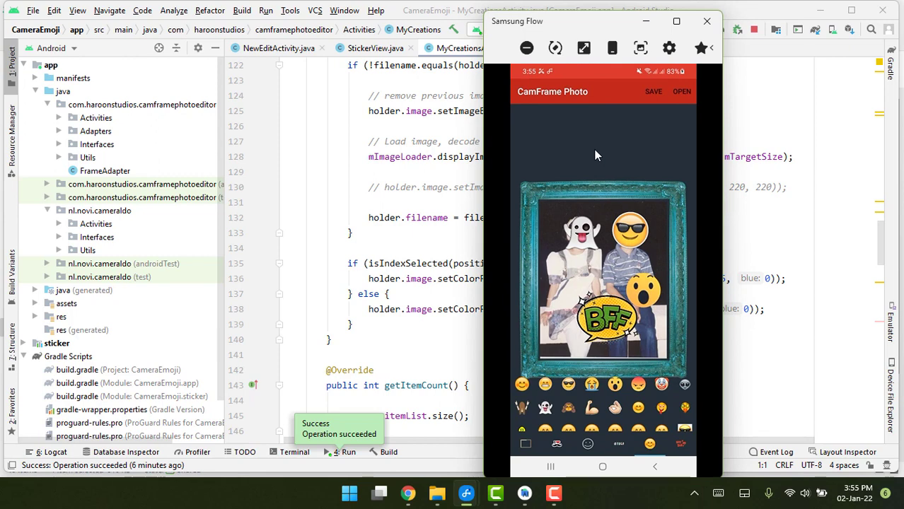
pyautogui.moveTo(607, 162)
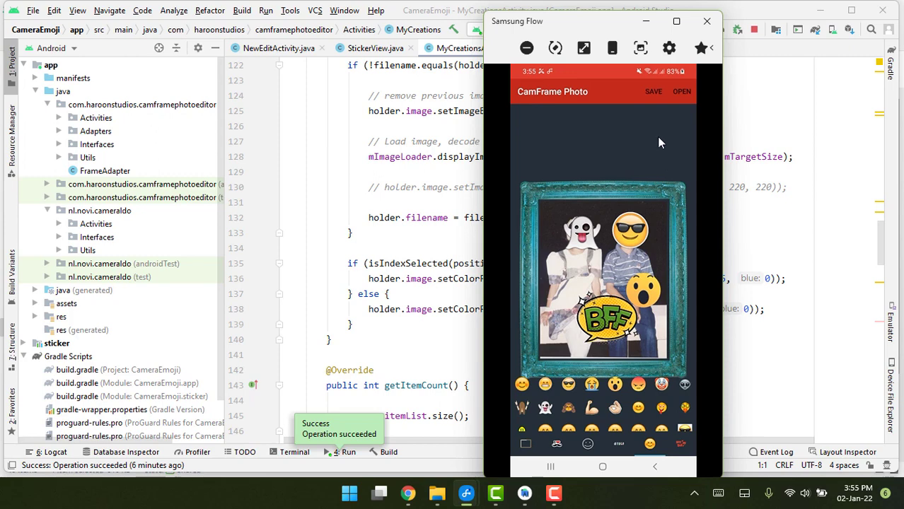
pyautogui.moveTo(570, 343)
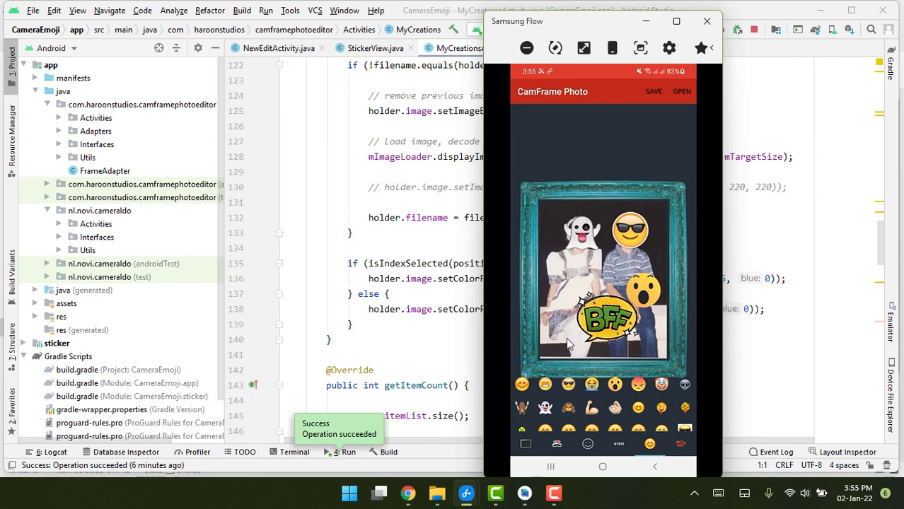